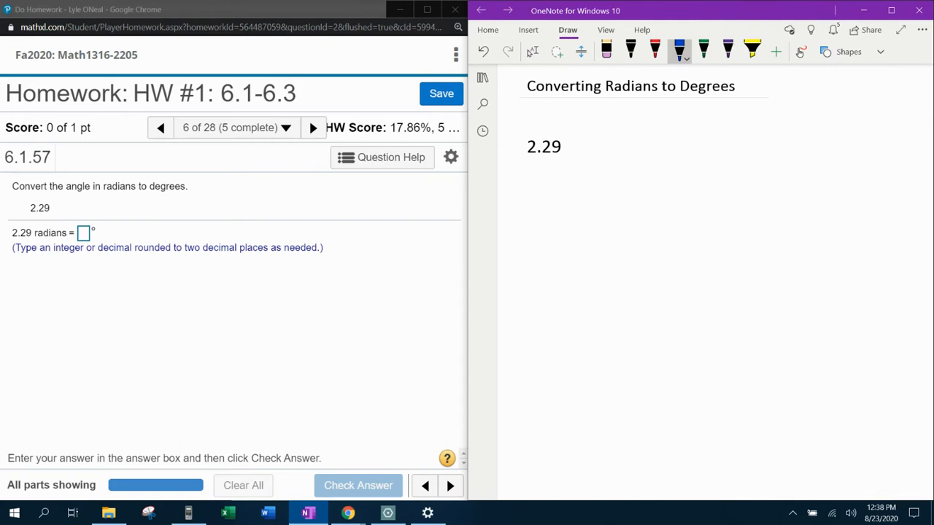
Handwrite '· 180/π =' after 2.29, then switch to the calculator emulator
left_click_drag(566, 139, 570, 132)
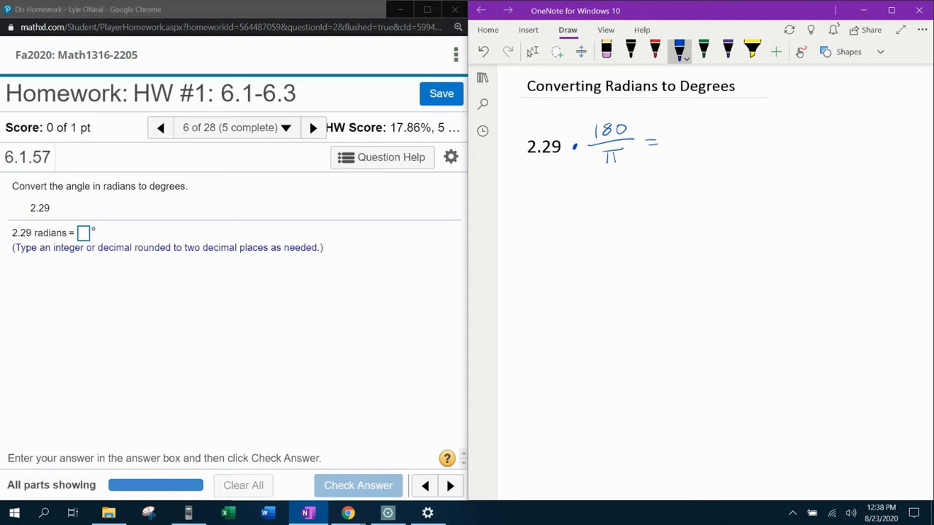
mouse_move(96, 257)
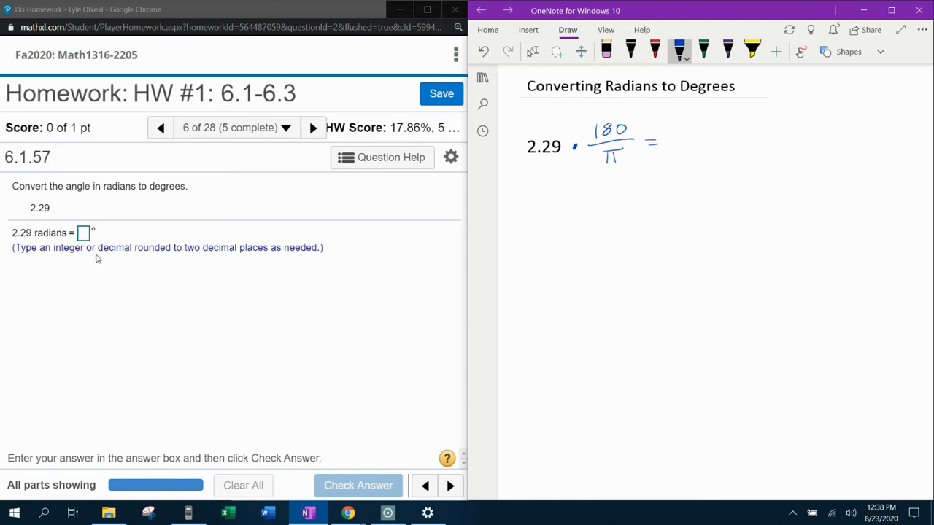
mouse_move(267, 270)
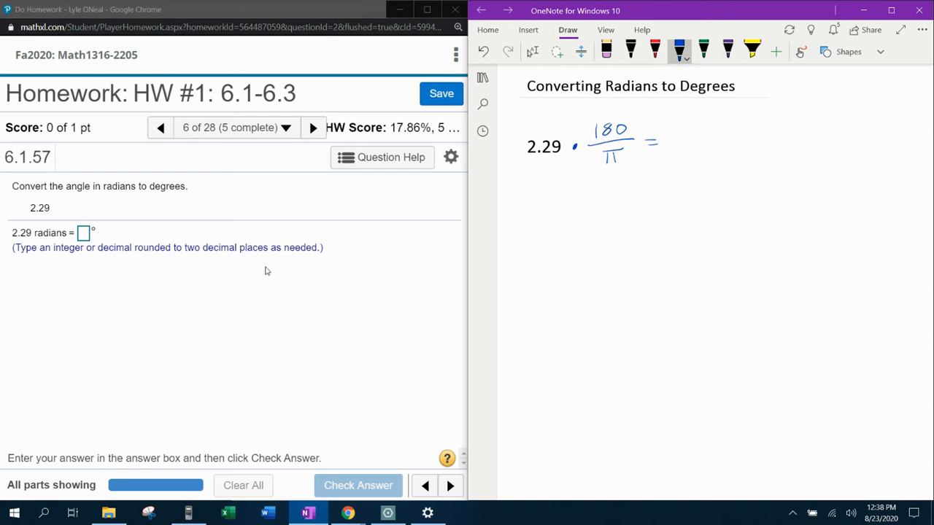
mouse_move(228, 452)
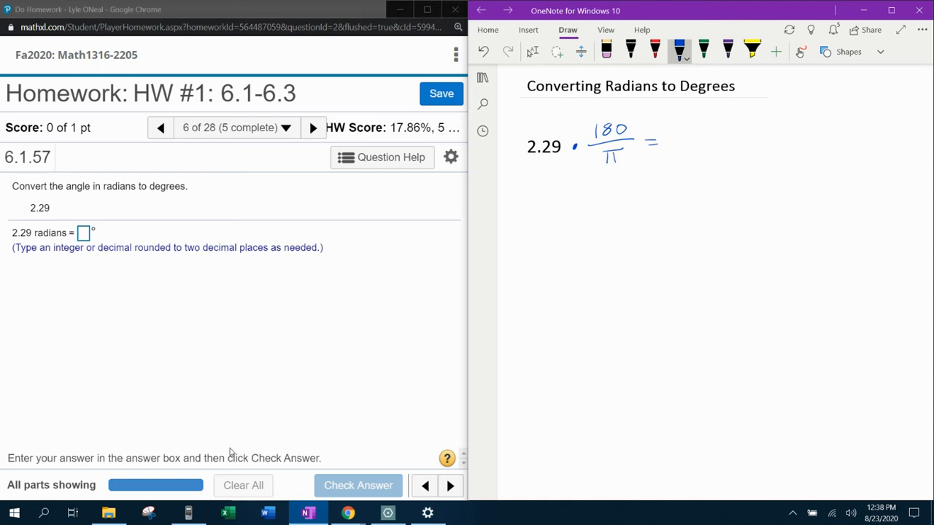
left_click(188, 513)
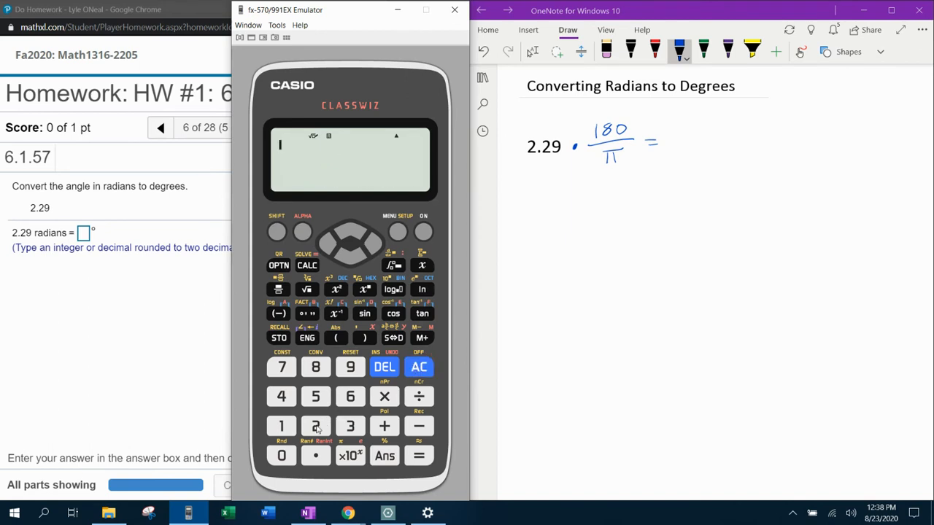
Evaluate 2.29 × 180 ÷ π on the emulator, giving 131.2073351
left_click(315, 426)
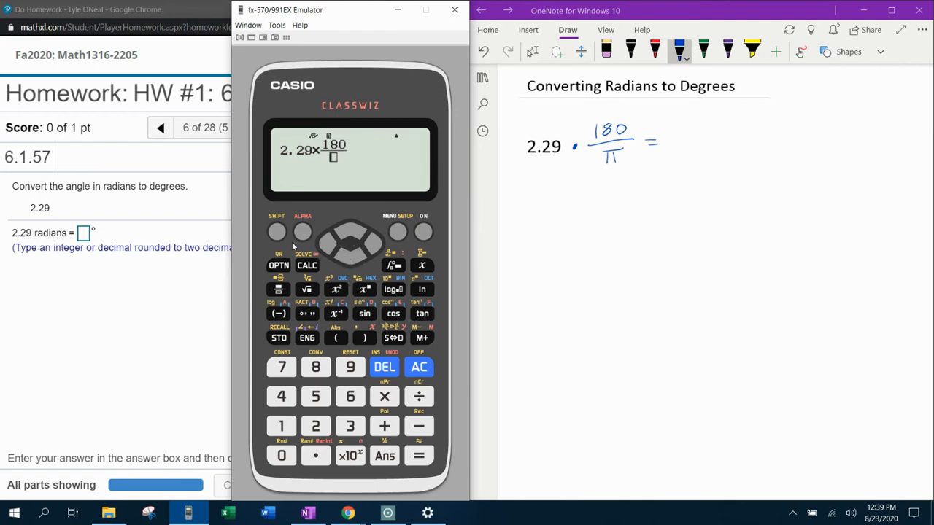
left_click(419, 455)
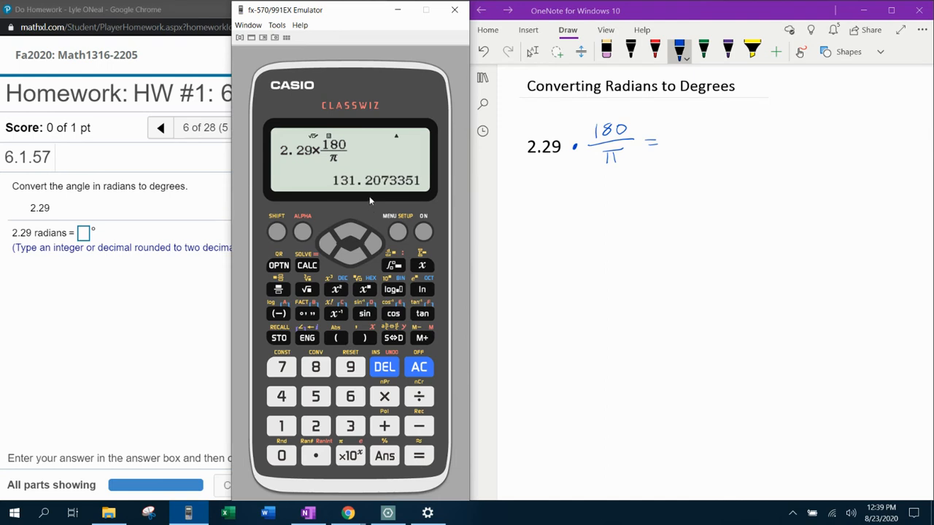
mouse_move(378, 194)
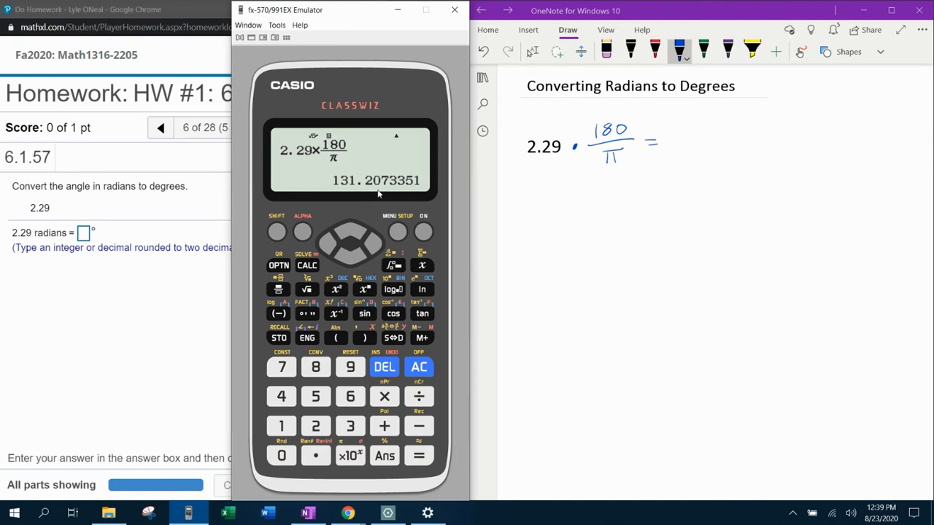
Handwrite 131.21° after the equals sign, box it, and return to the homework page
left_click_drag(671, 143, 707, 149)
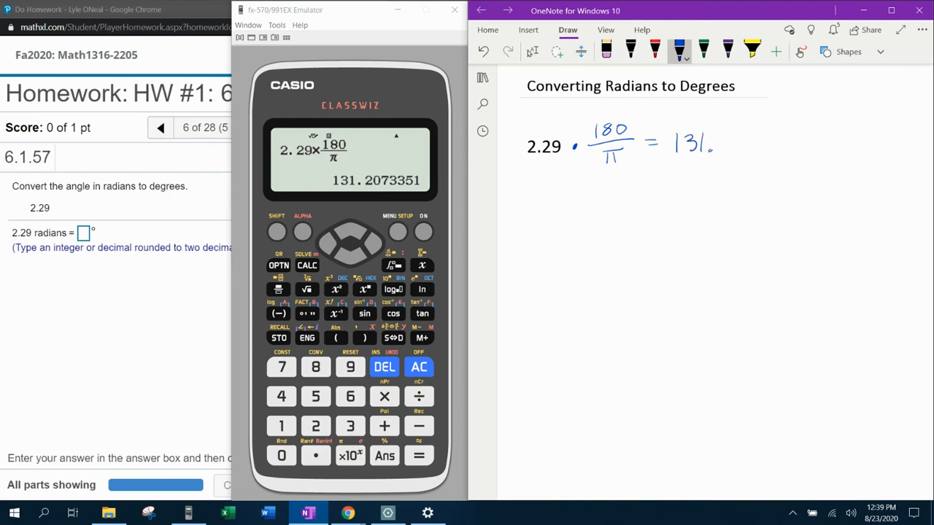
left_click_drag(700, 143, 729, 146)
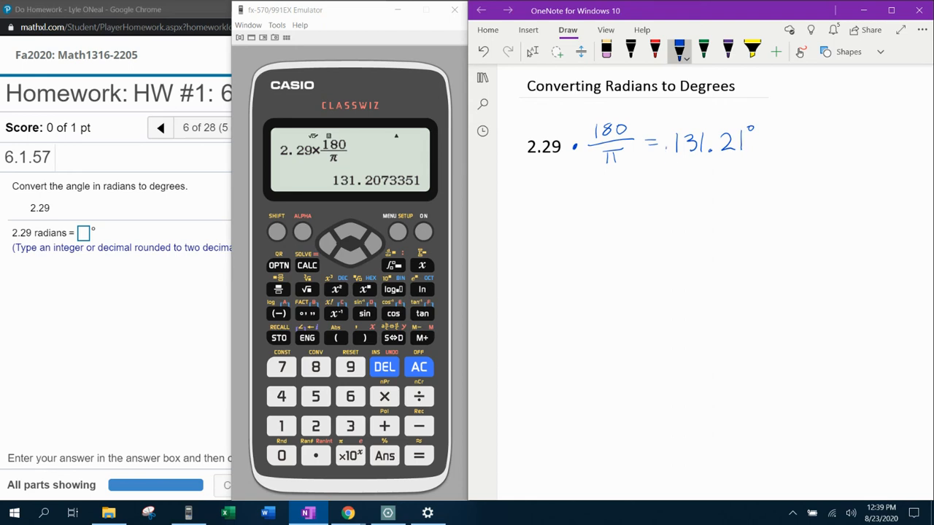
left_click_drag(665, 117, 768, 163)
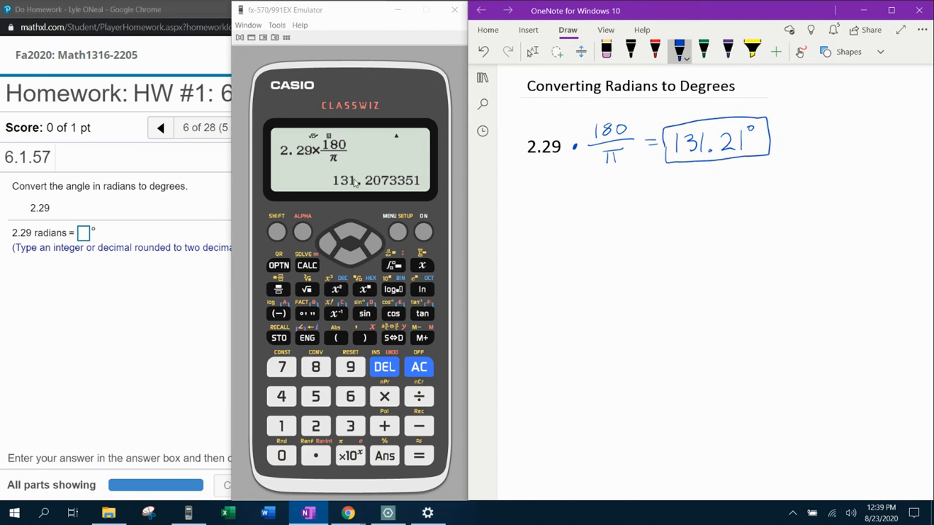
left_click(82, 234)
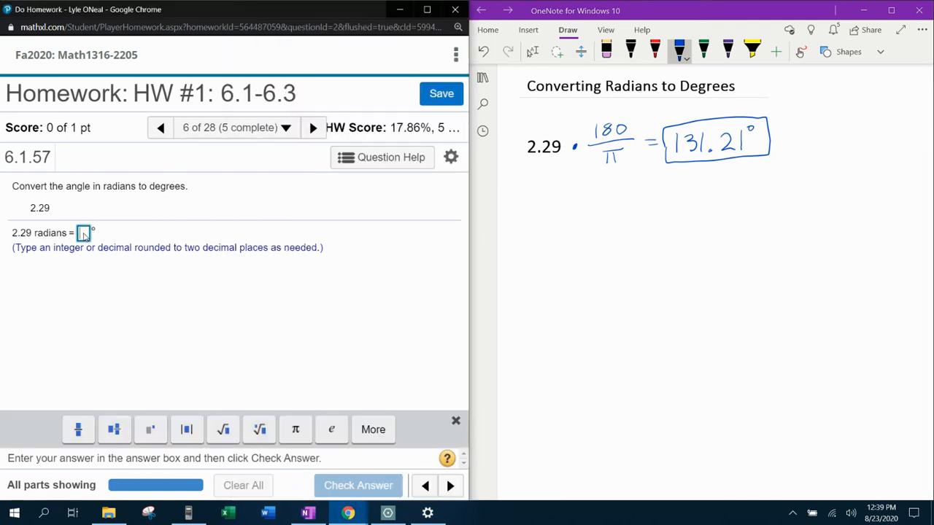
Enter 131.21 as the answer and check it, getting 'Fantastic!' correct
type("131.21")
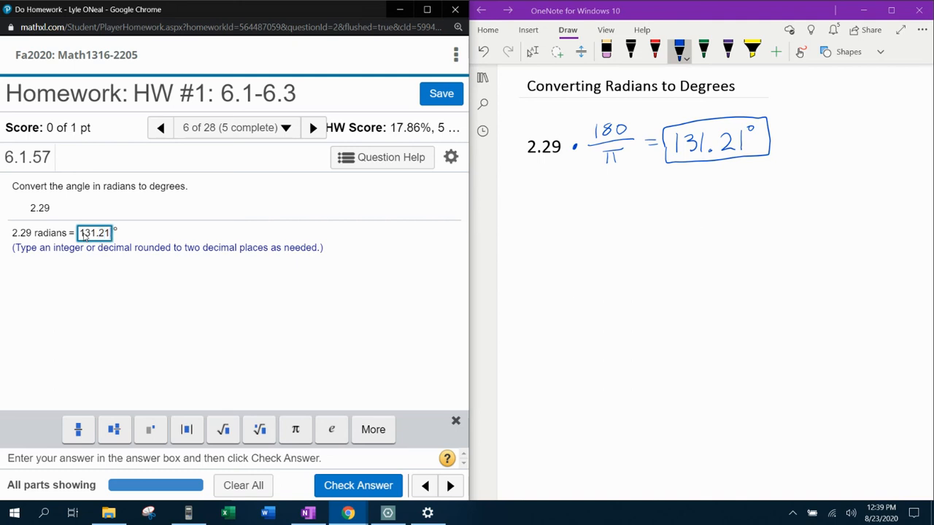
left_click(357, 484)
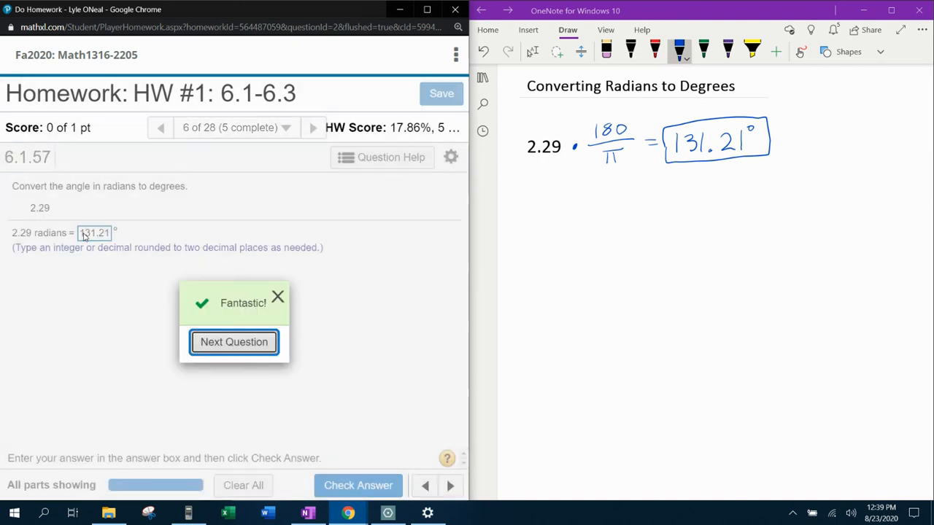